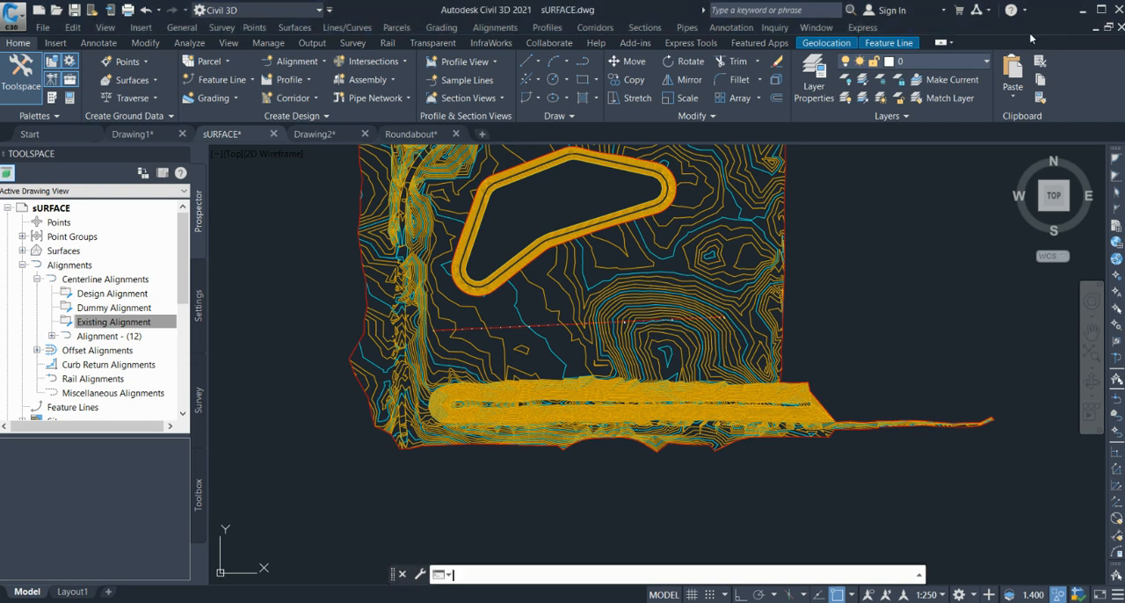
mouse_move(874, 316)
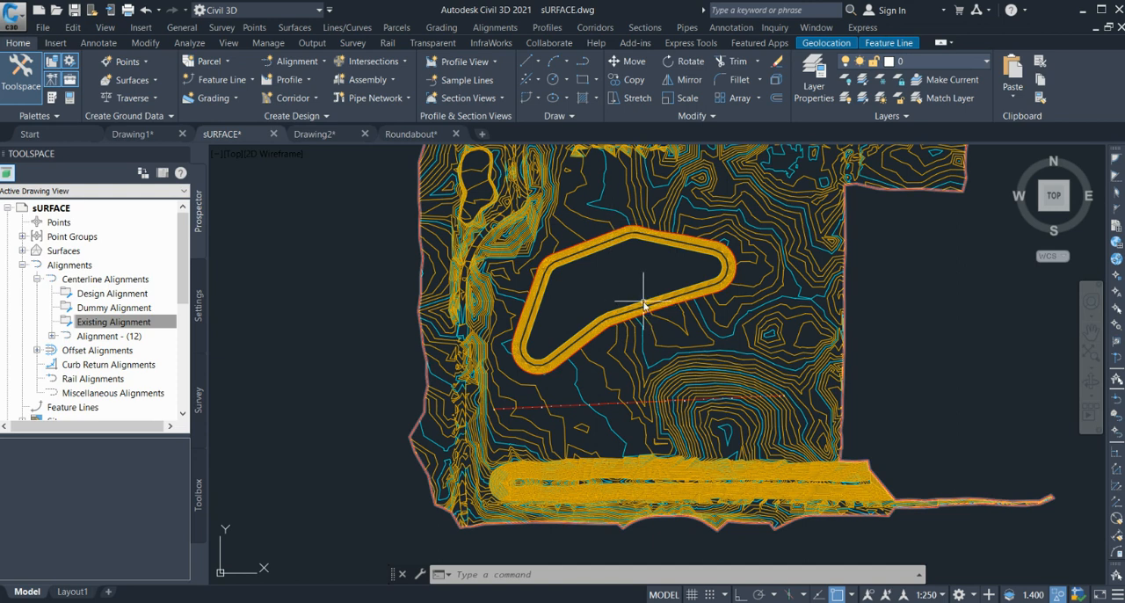
mouse_move(615, 247)
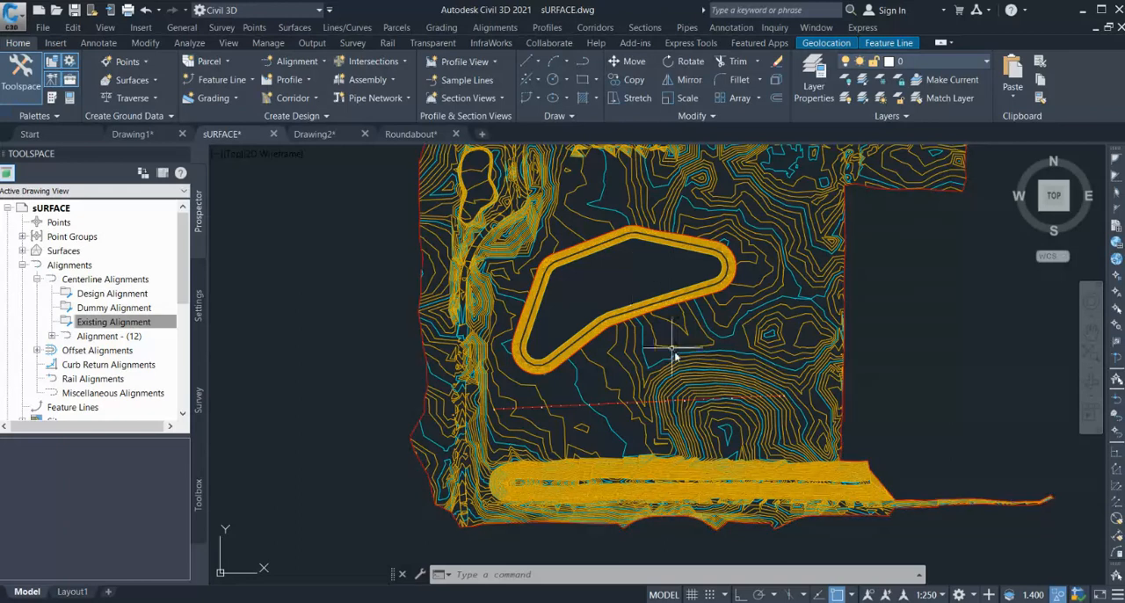
mouse_move(508, 427)
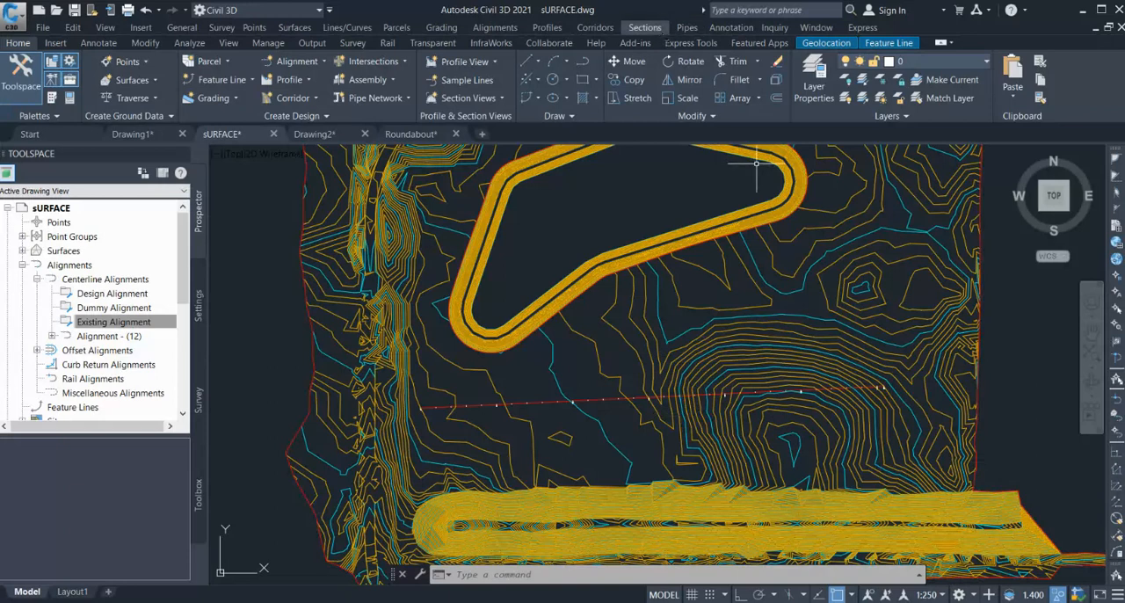
Step: Create sample line group SLG-4 on Alignment - (12), sampling COMPOSITE with Proposed Ground style
click(467, 79)
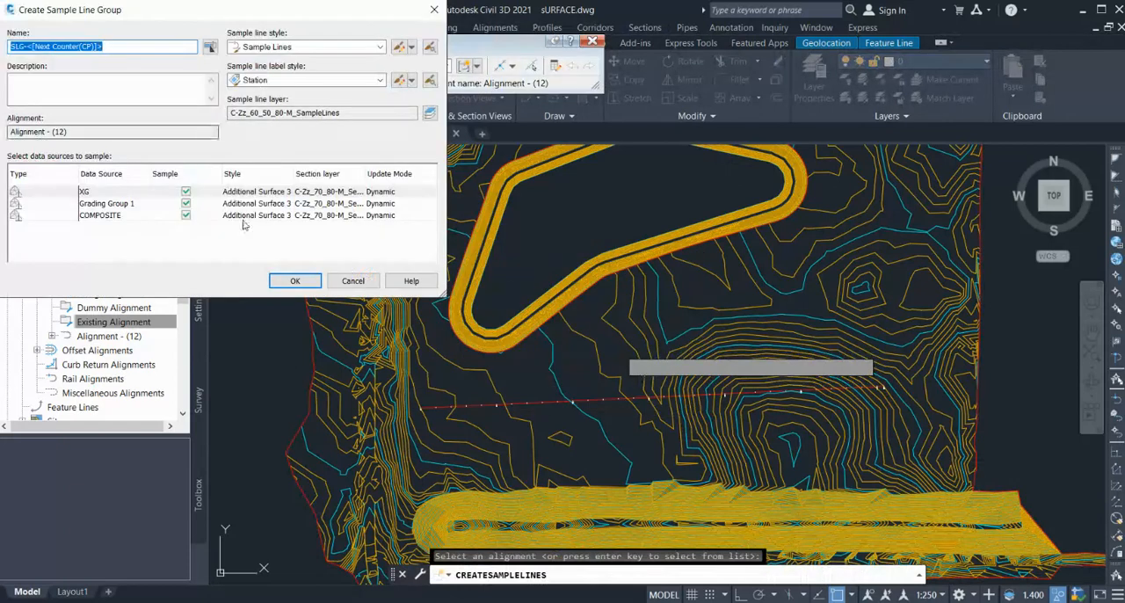
mouse_move(737, 302)
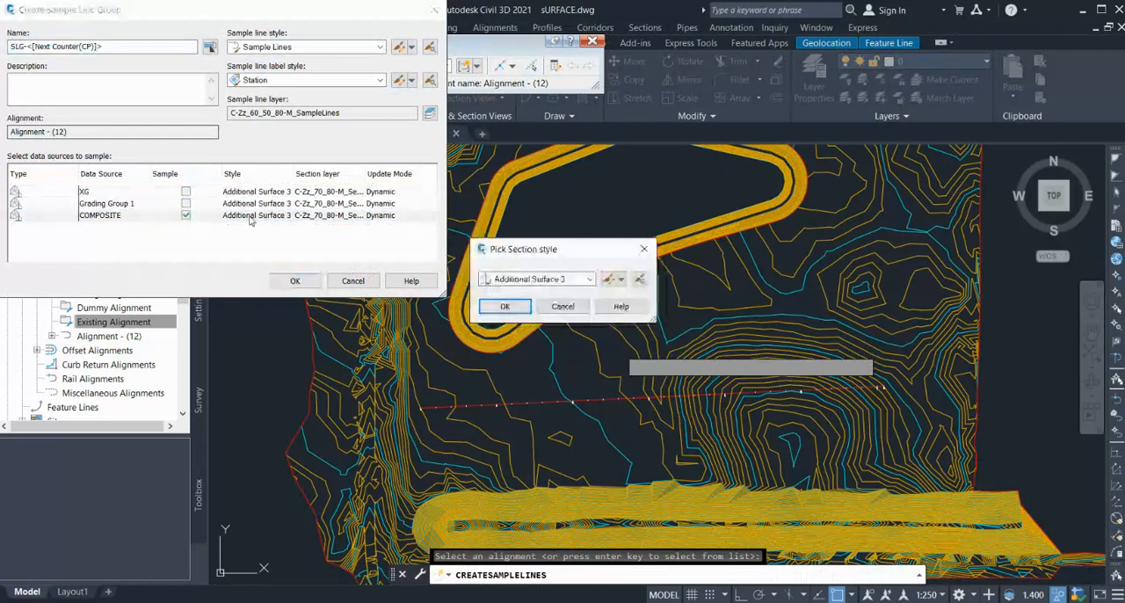
click(589, 279)
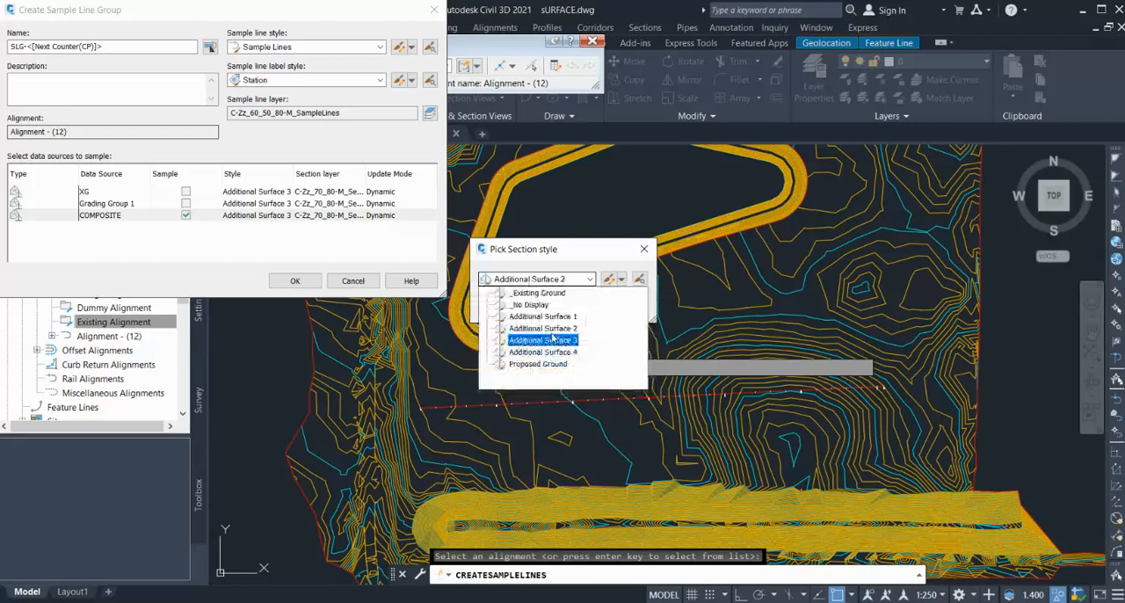
click(538, 363)
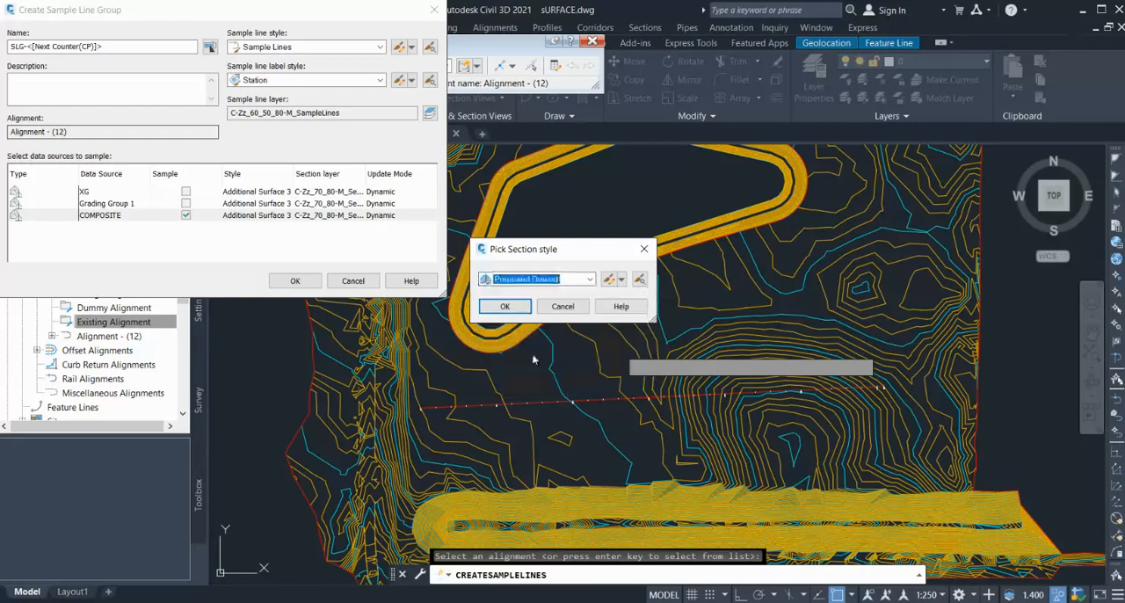
click(505, 306)
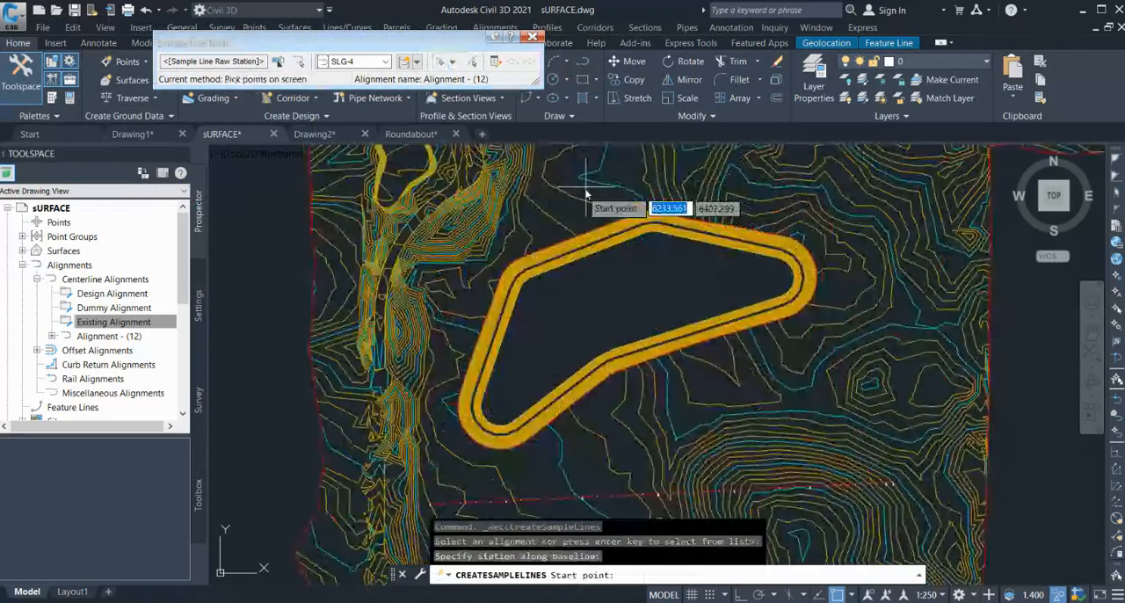
Step: Draw sample line 151.422 from the pond's north side to a point across it
click(587, 189)
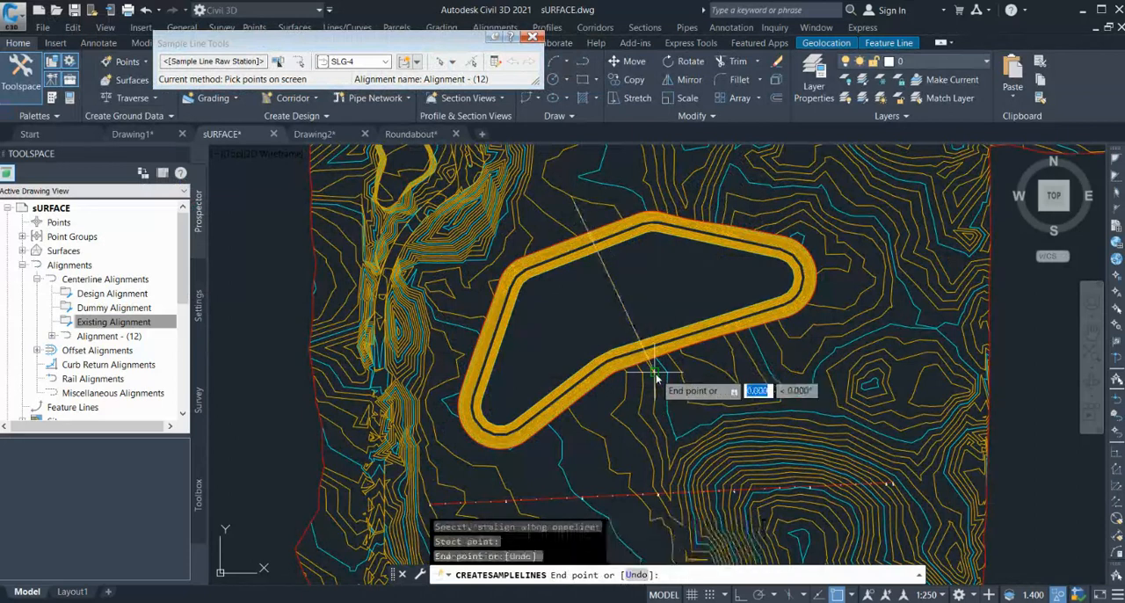
mouse_move(651, 172)
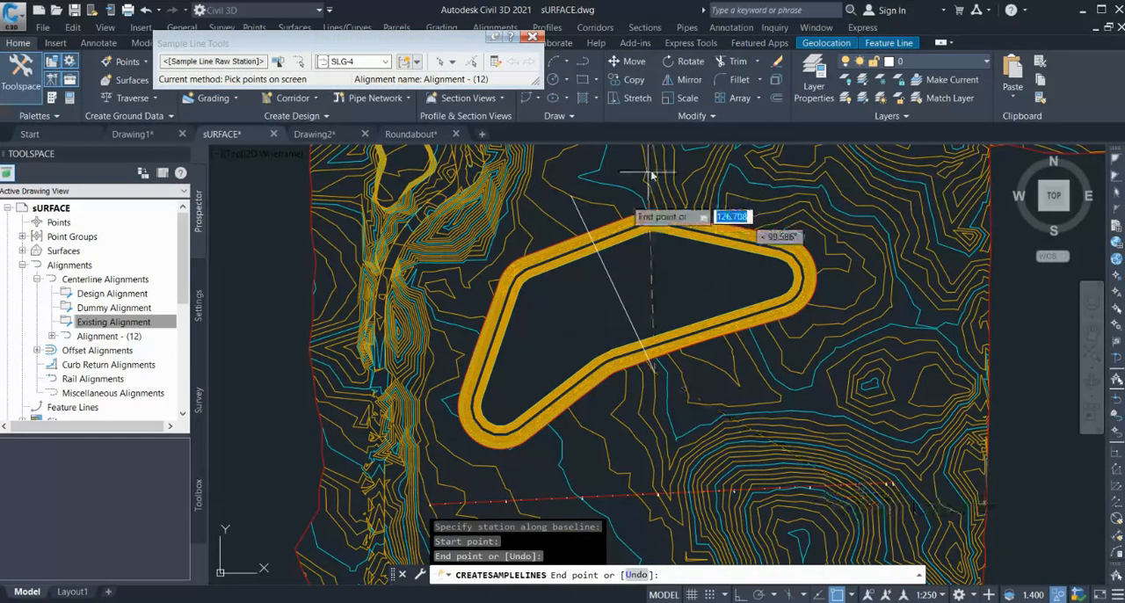
mouse_move(651, 369)
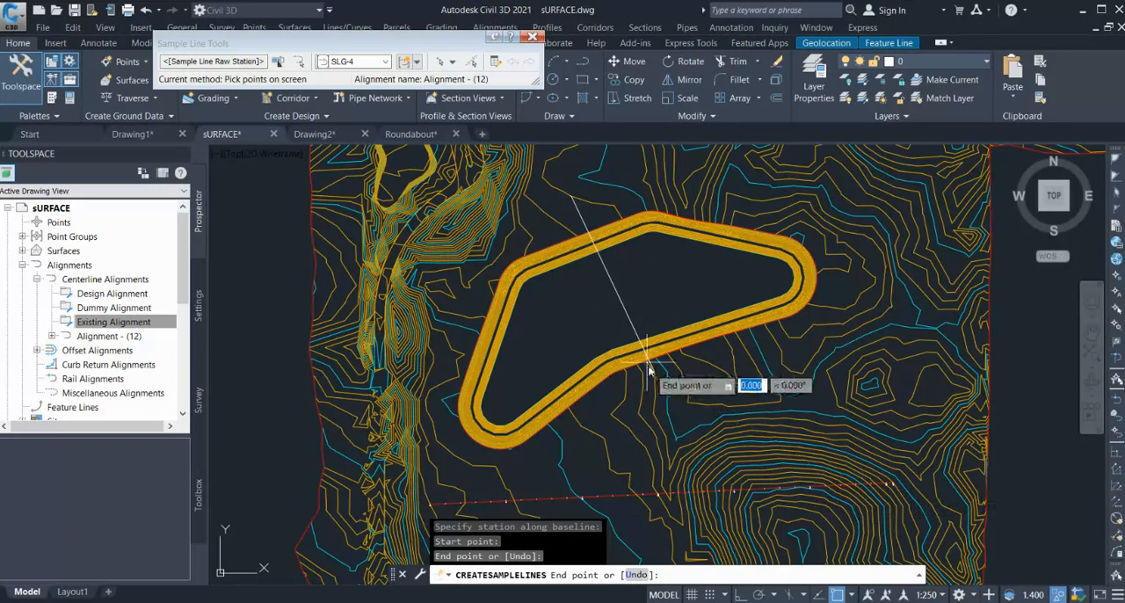
click(650, 369)
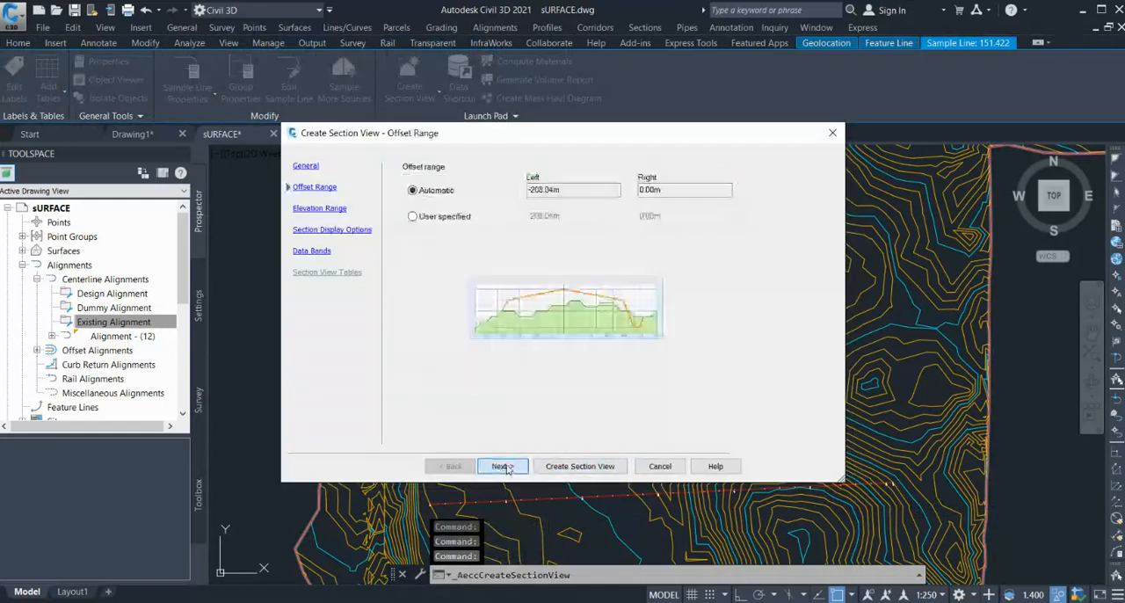
Step: Finish the section view settings through Data Bands and place the view in the drawing
click(502, 466)
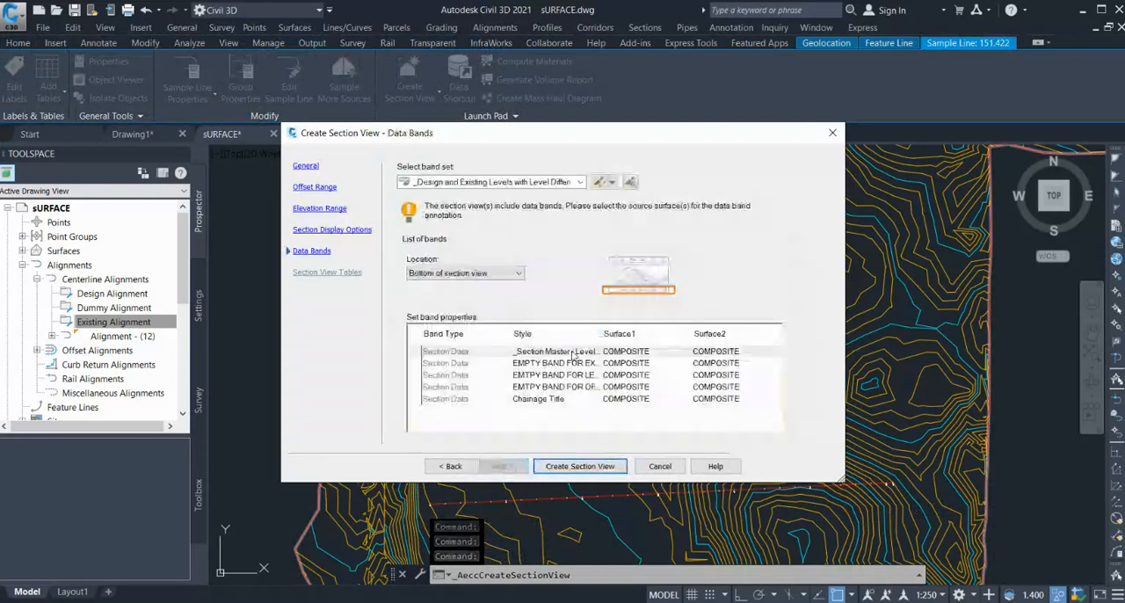
click(579, 466)
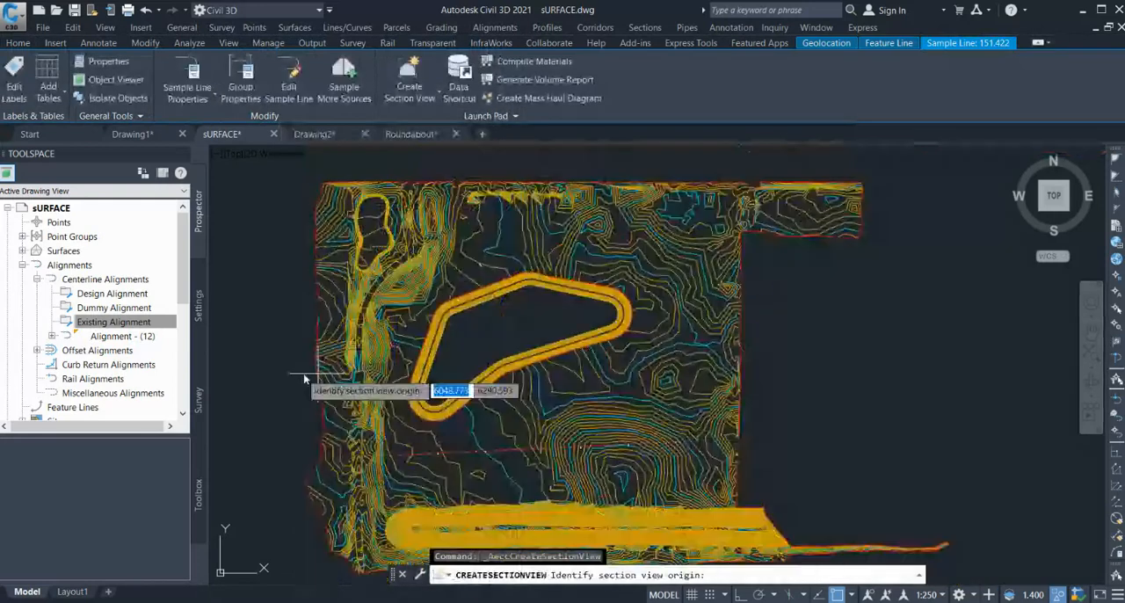
click(719, 332)
text(M)
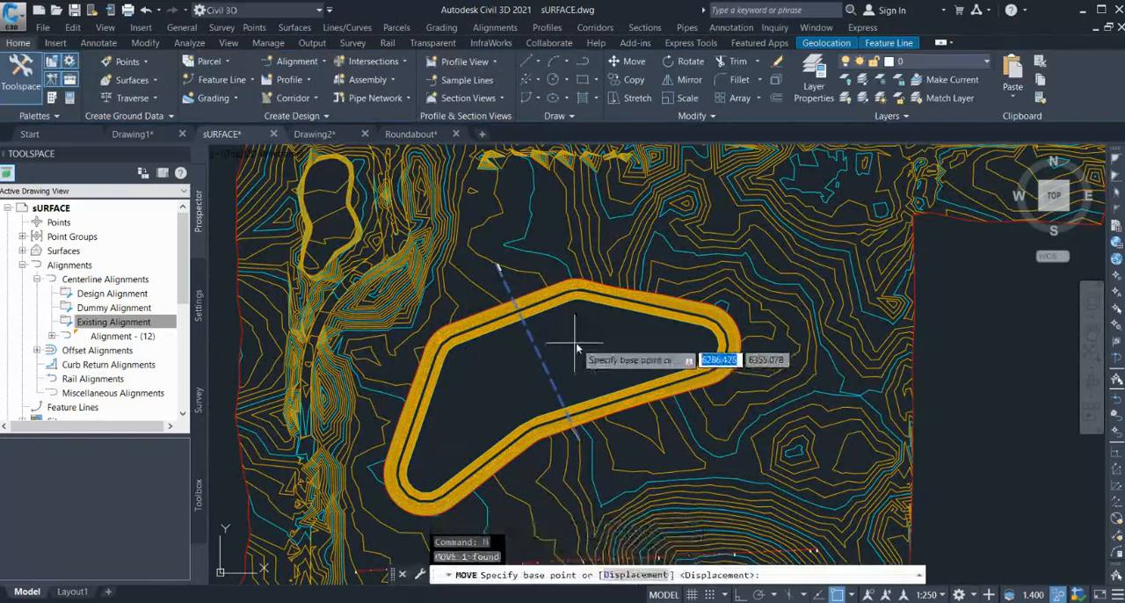
Step: Grip-edit the sample line to run north–south across the pond, then cancel the stretch
click(579, 347)
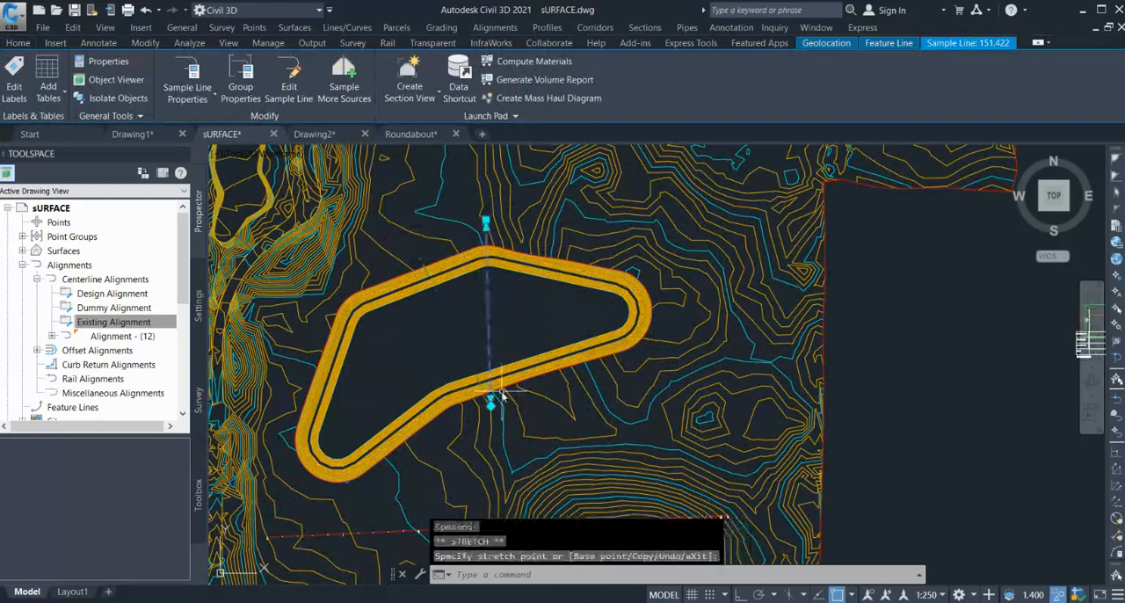
mouse_move(519, 299)
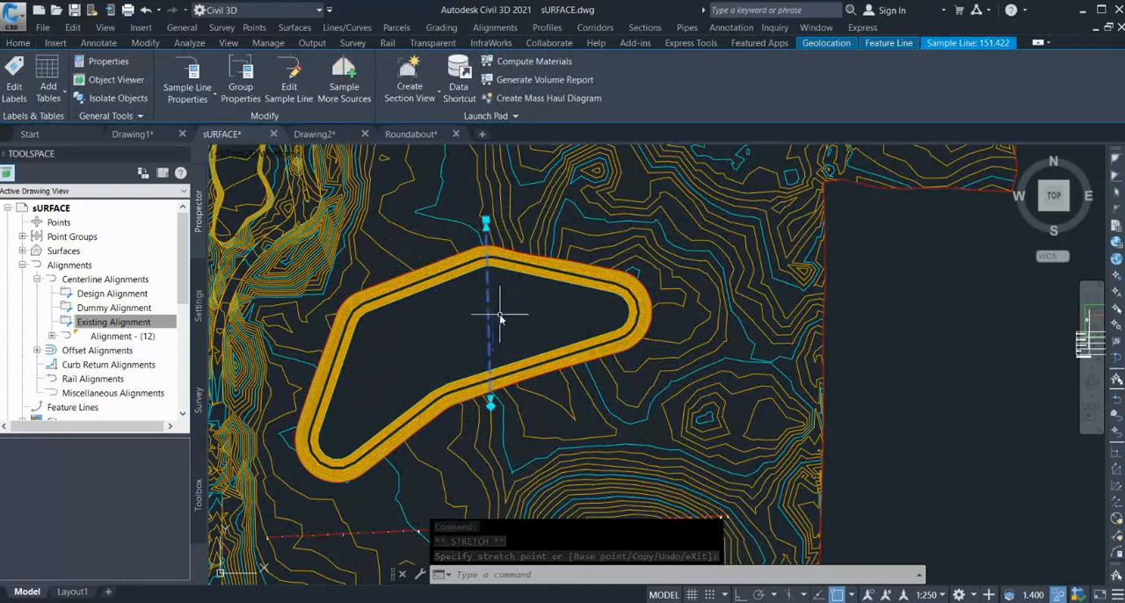
key(Escape)
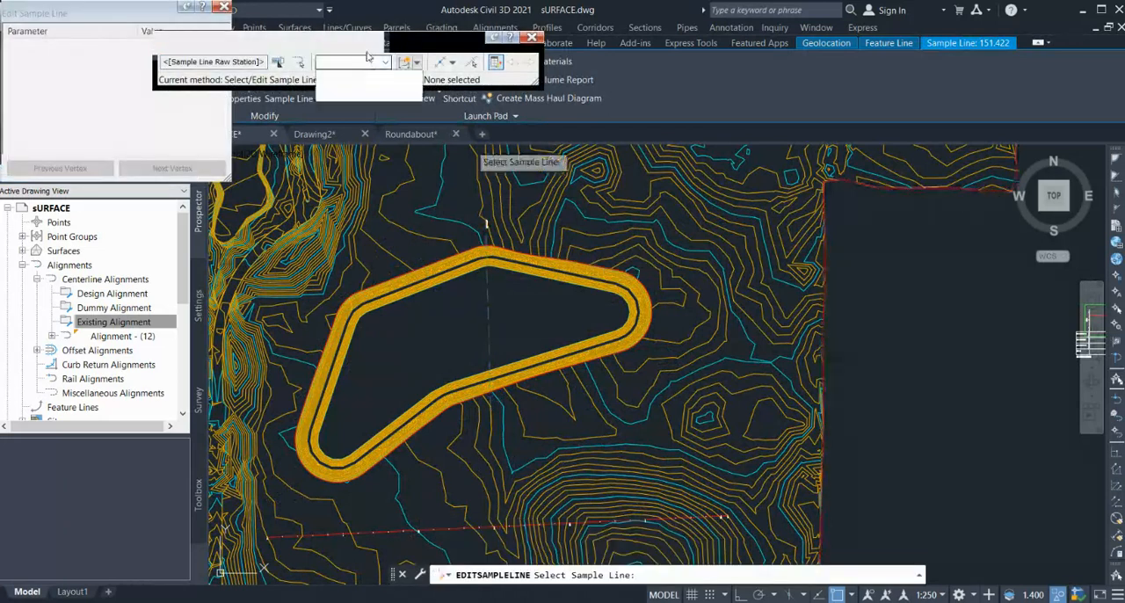
mouse_move(488, 310)
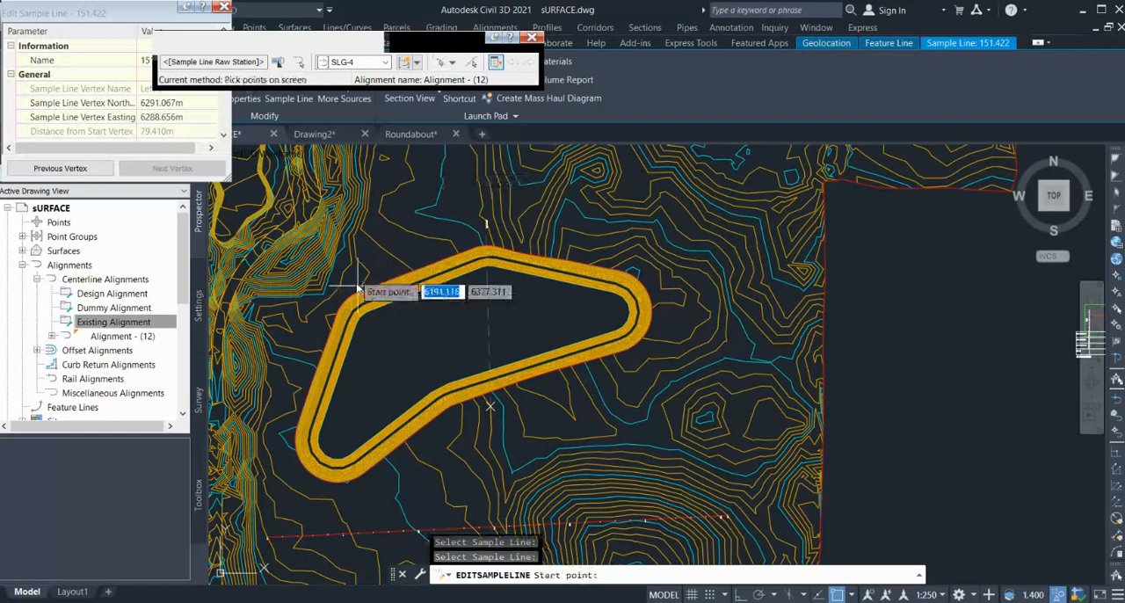
Step: Pick a new start point in the western pond area to redraw the sample line diagonally
click(358, 290)
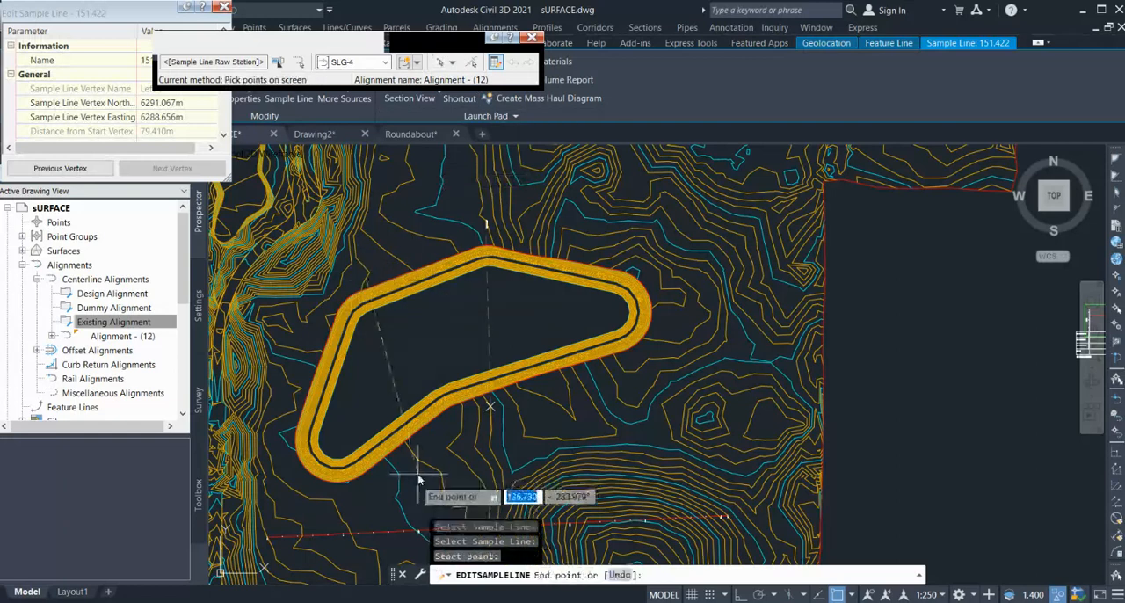
mouse_move(418, 462)
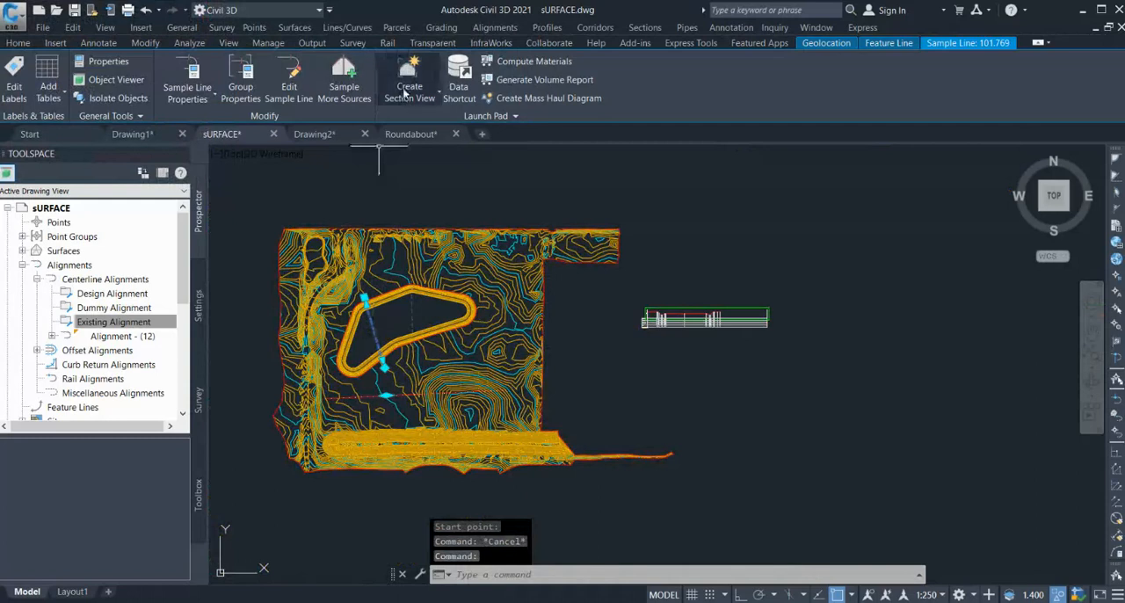
Step: Create a section view for sample line 101.769 and place it right of the plan
click(409, 79)
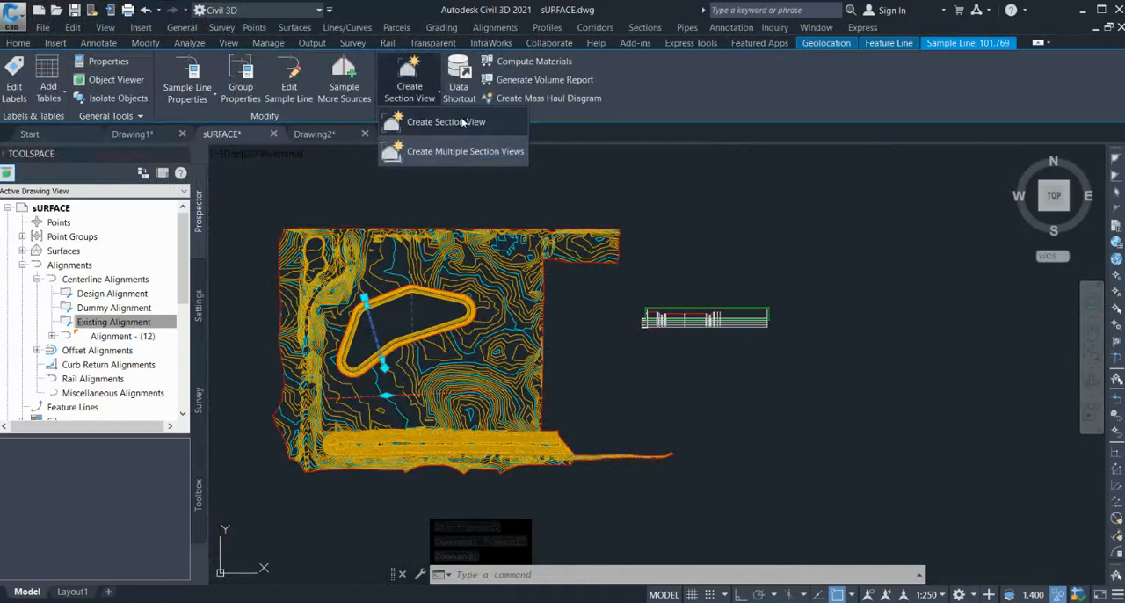
click(446, 121)
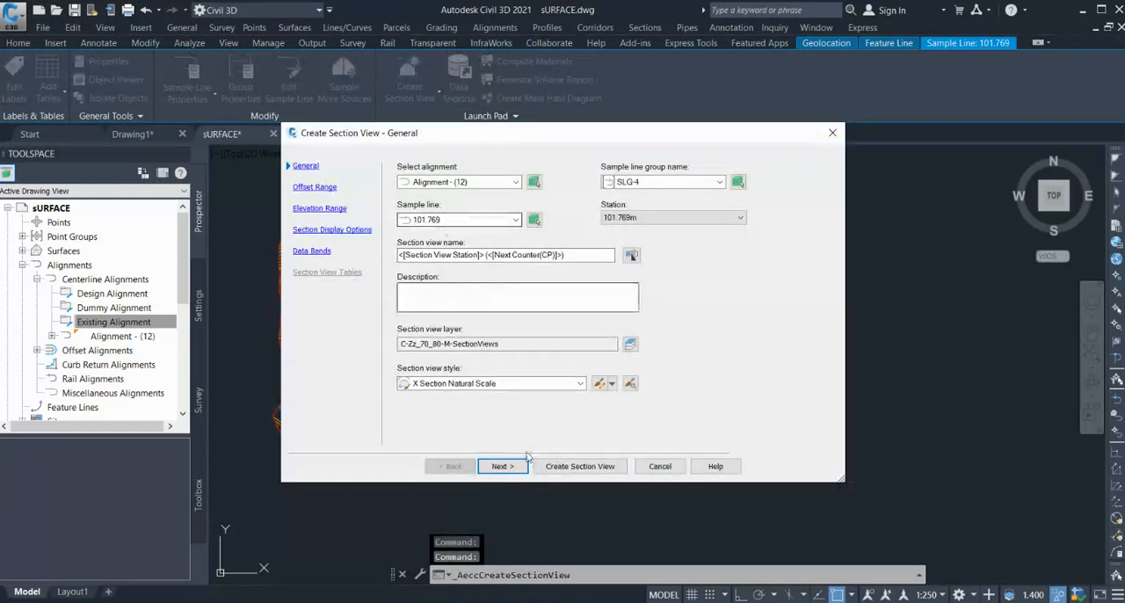
click(501, 466)
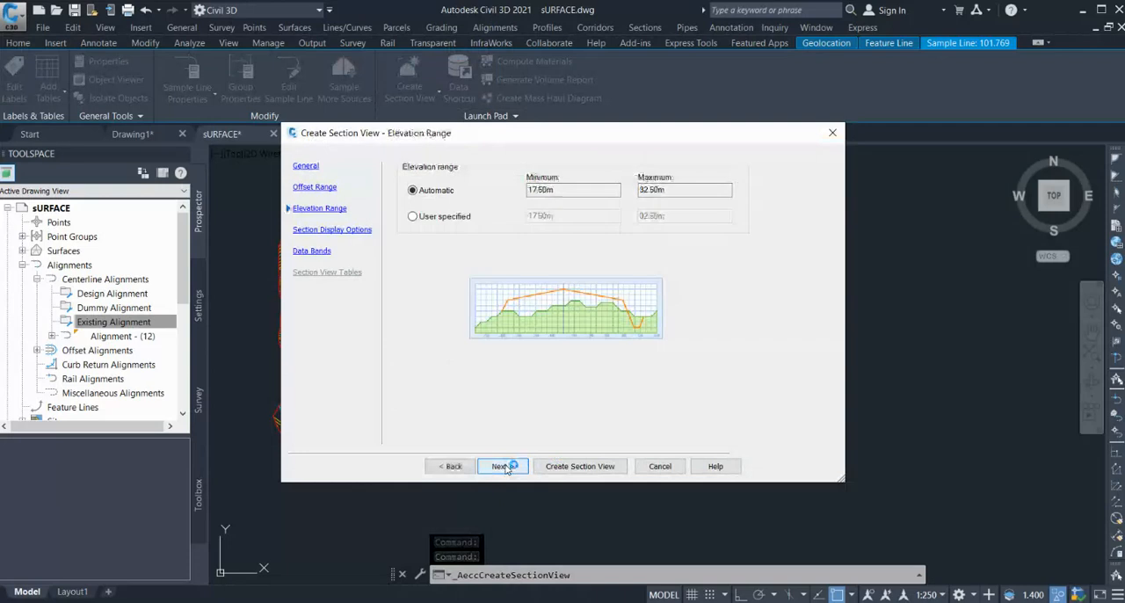
click(500, 466)
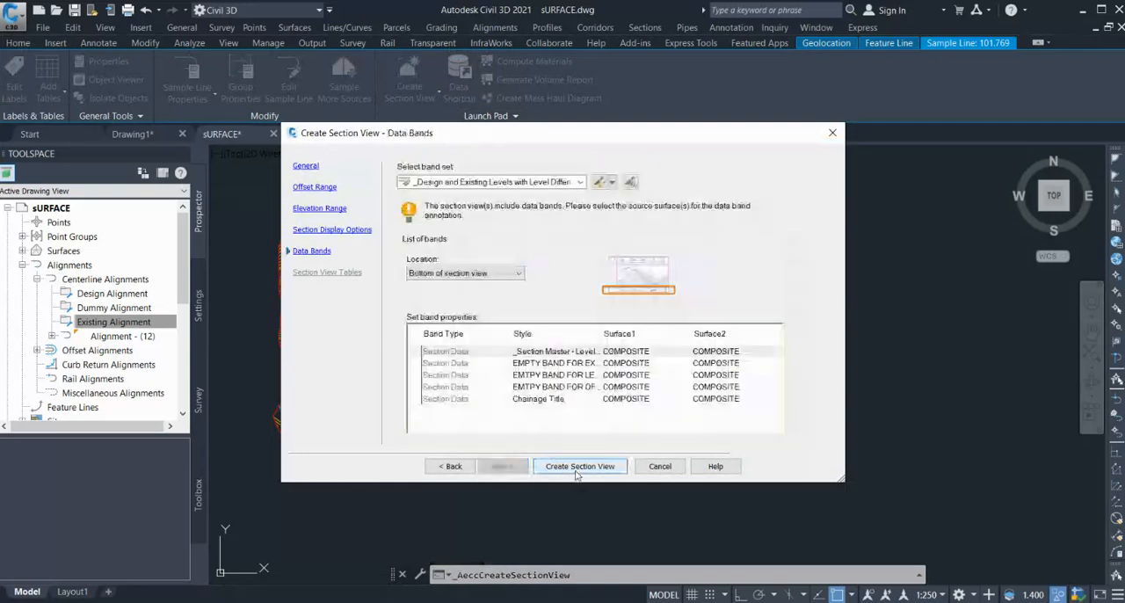
click(579, 466)
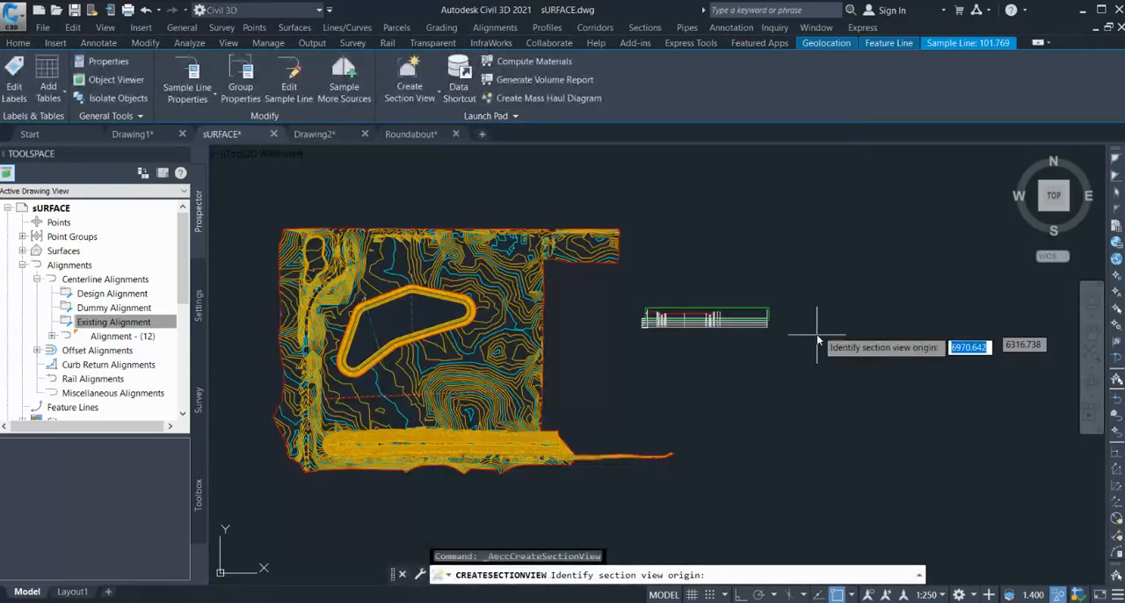
click(818, 338)
text(M)
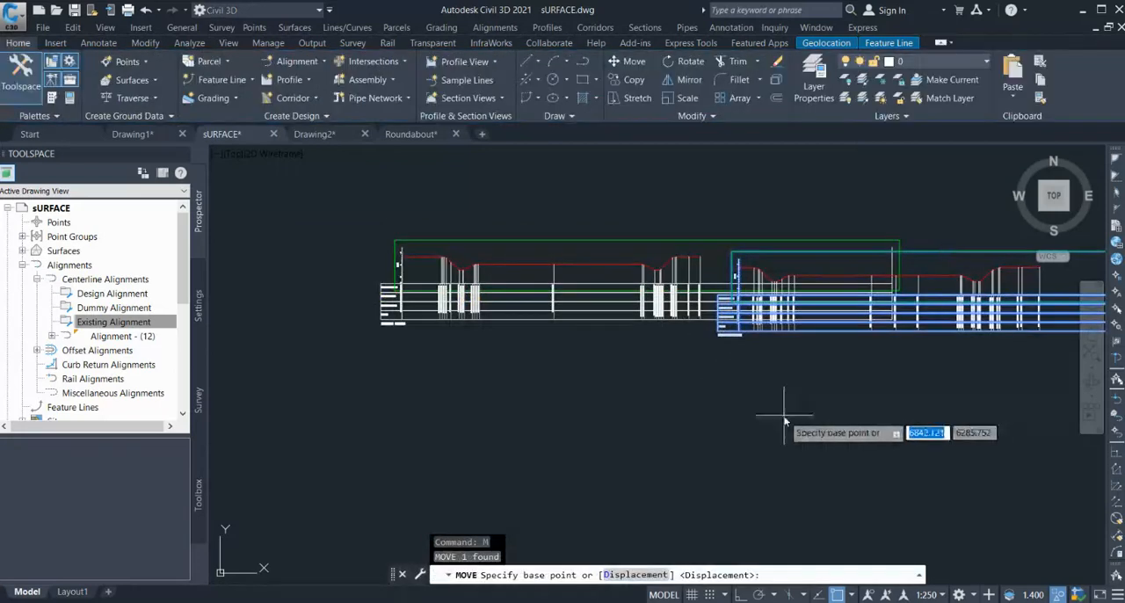
Step: Move the second section view to sit just below the first one
click(782, 413)
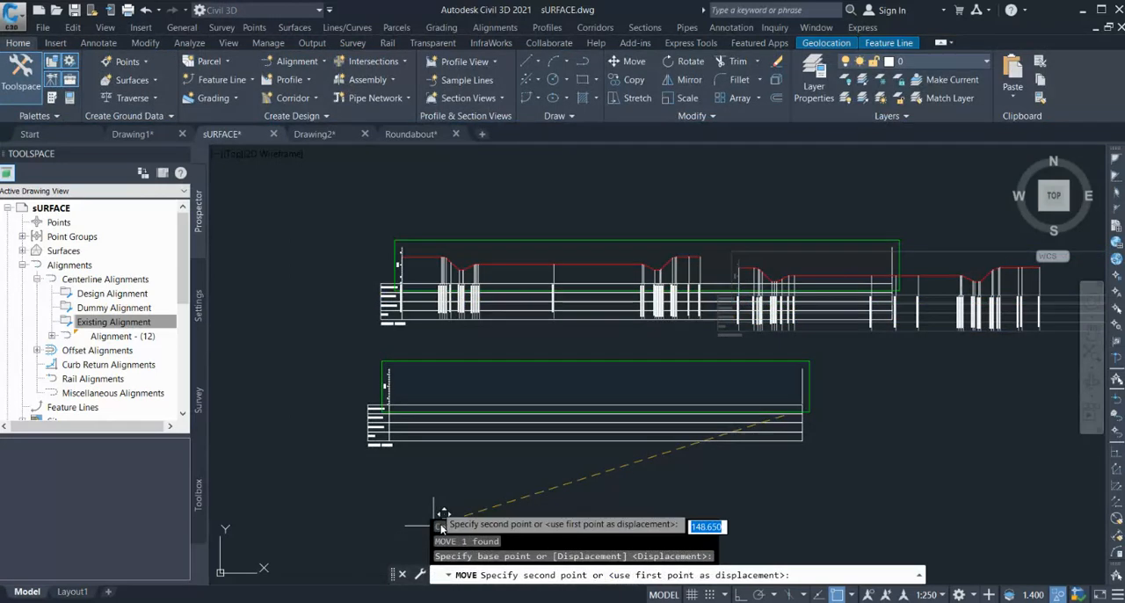
click(726, 283)
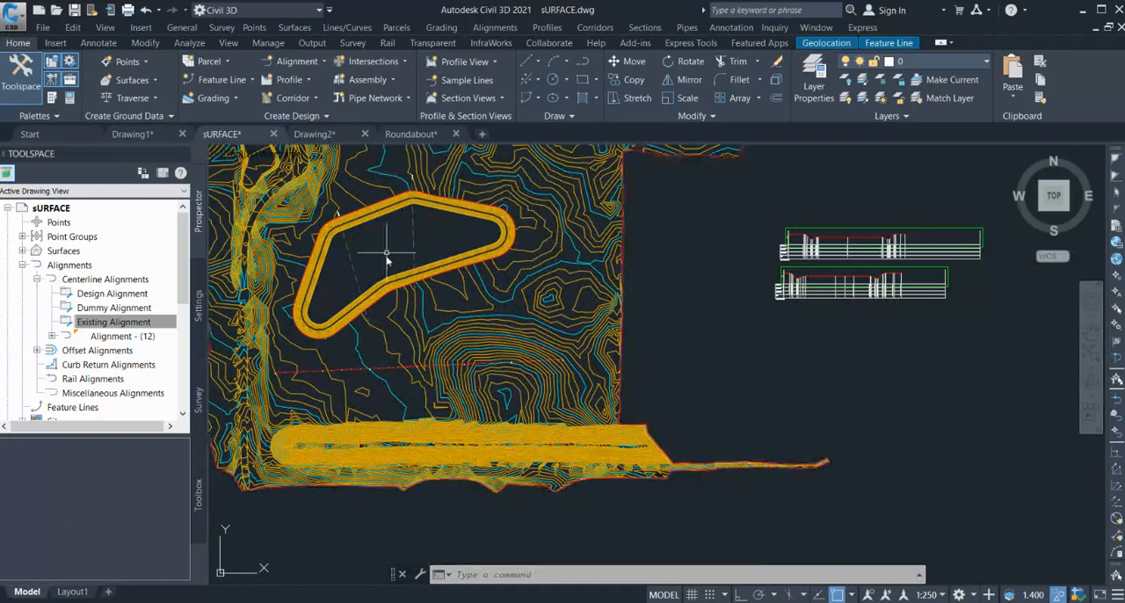
mouse_move(470, 198)
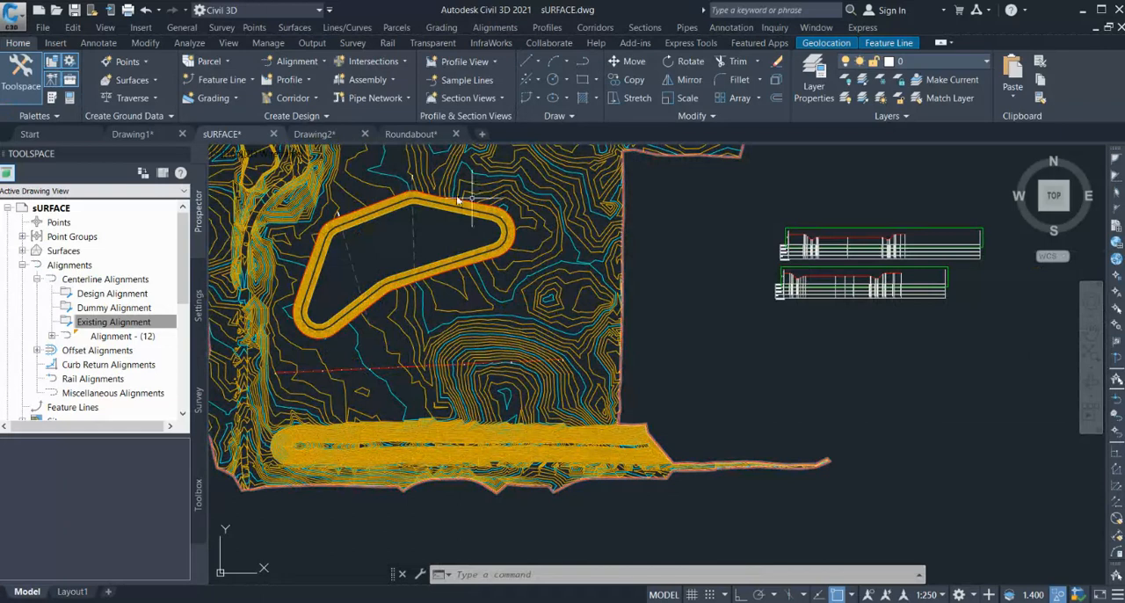
mouse_move(887, 318)
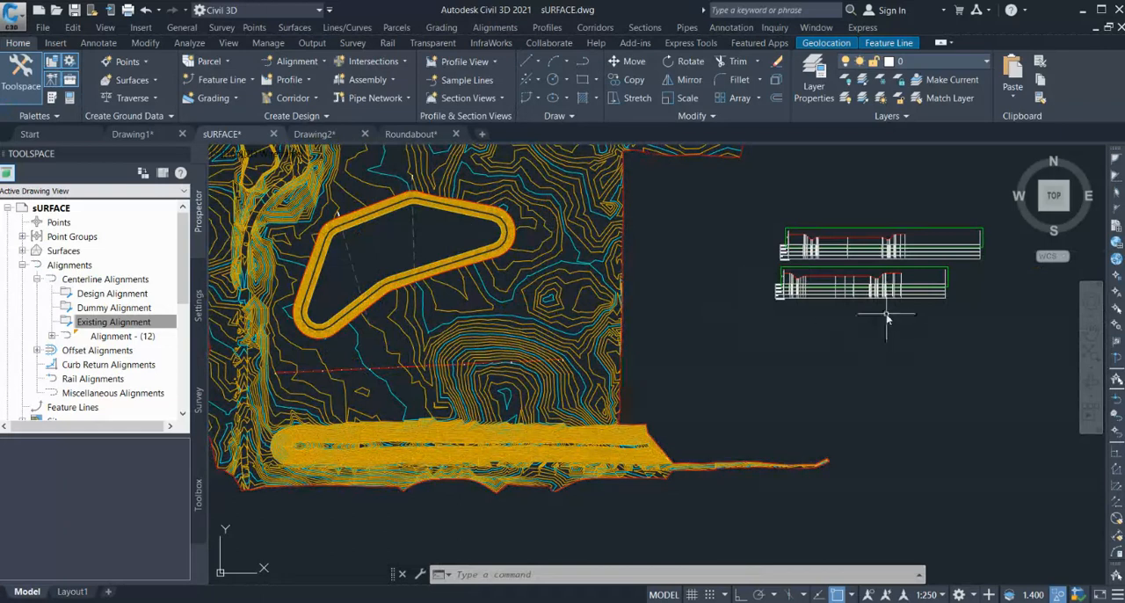
mouse_move(783, 316)
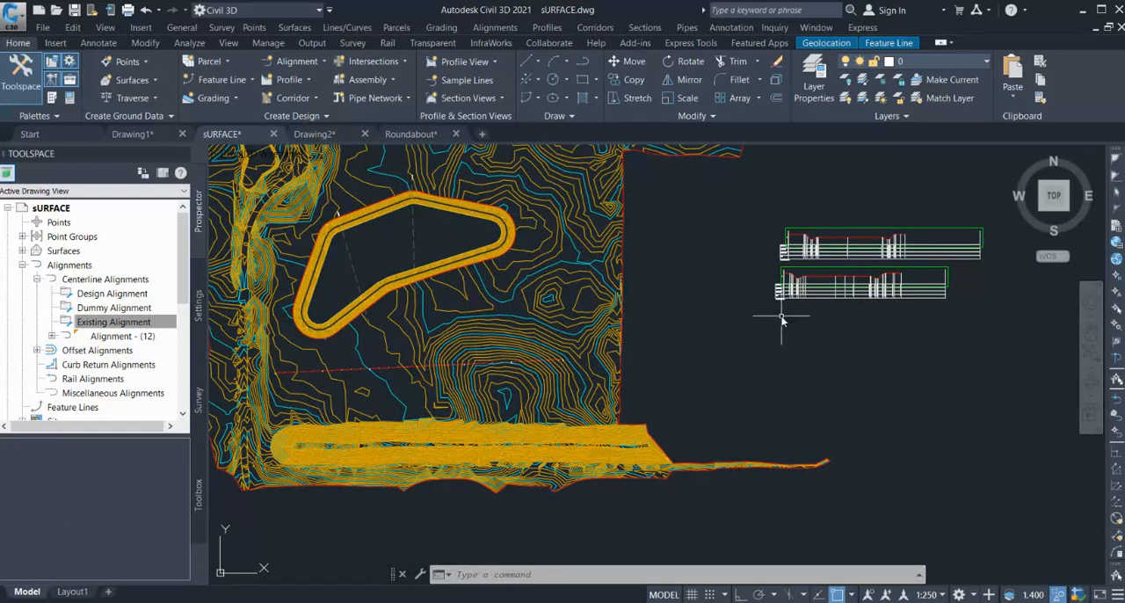
mouse_move(741, 532)
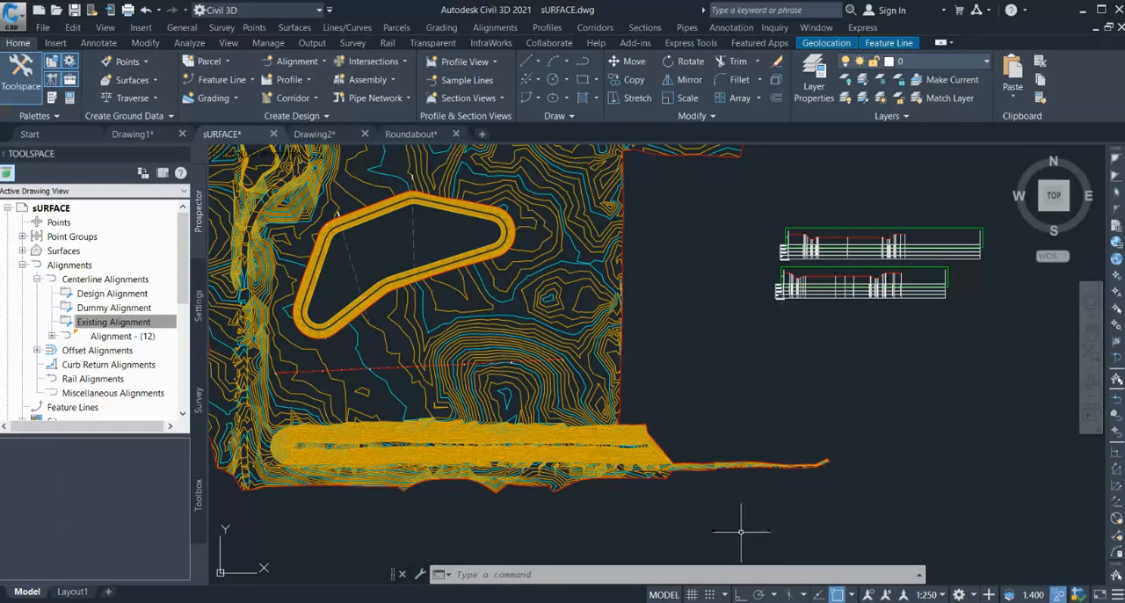